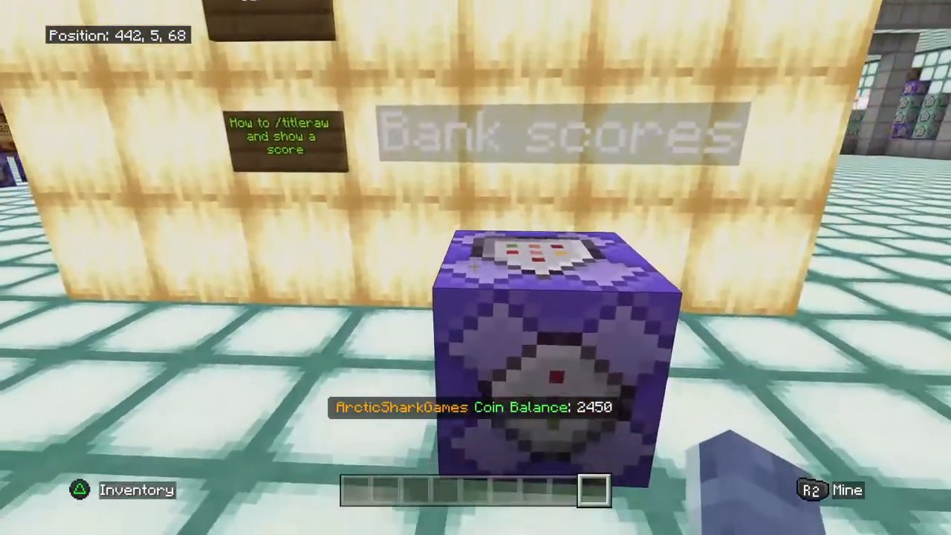
Step: View the command block's /titleraw actionbar command showing the player name and coins score
click(538, 342)
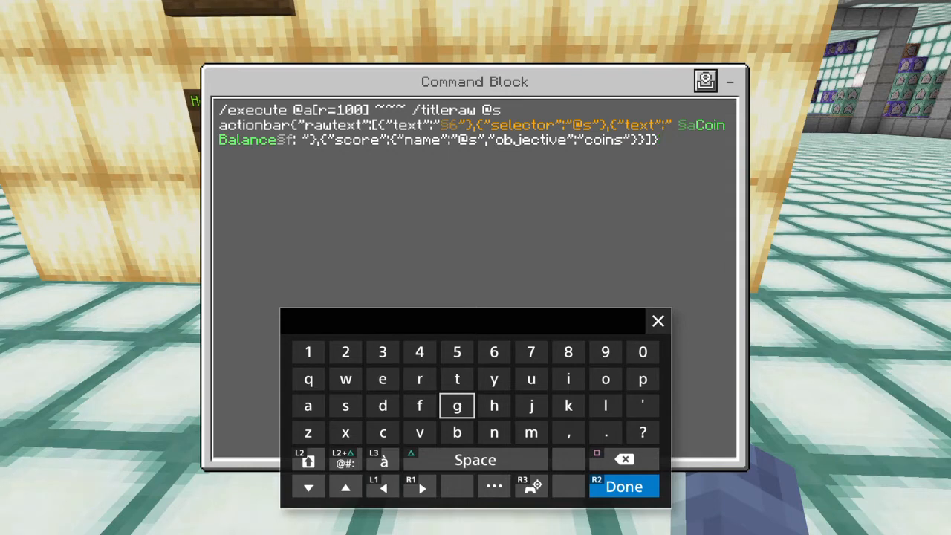
click(458, 406)
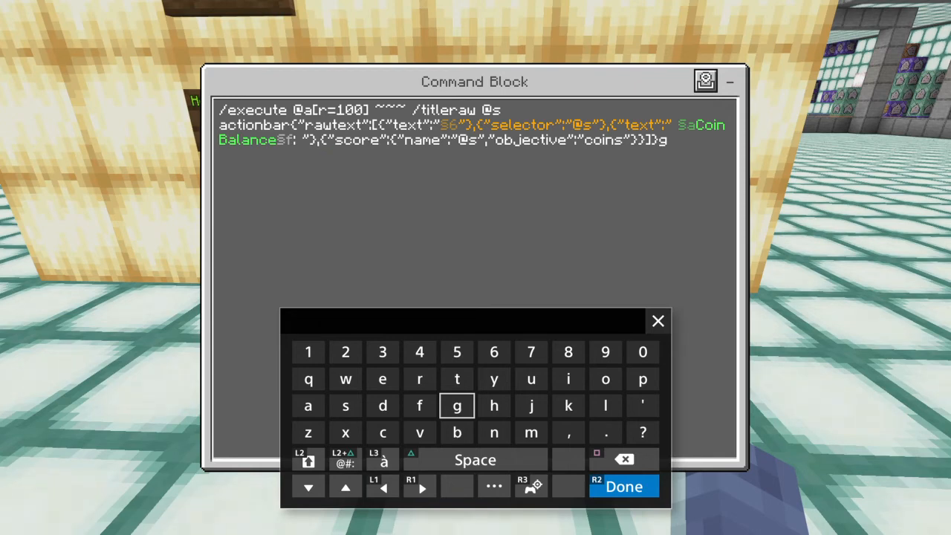
click(458, 405)
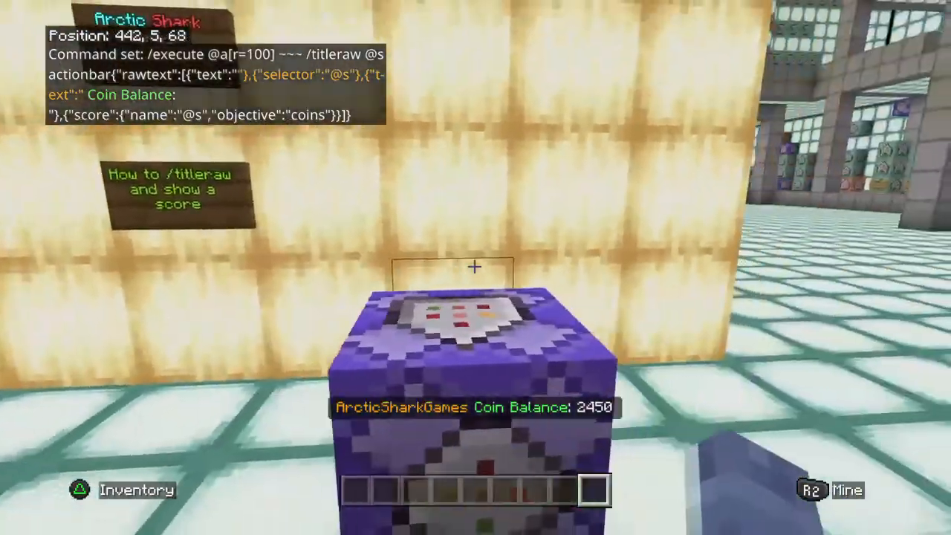
mouse_move(475, 268)
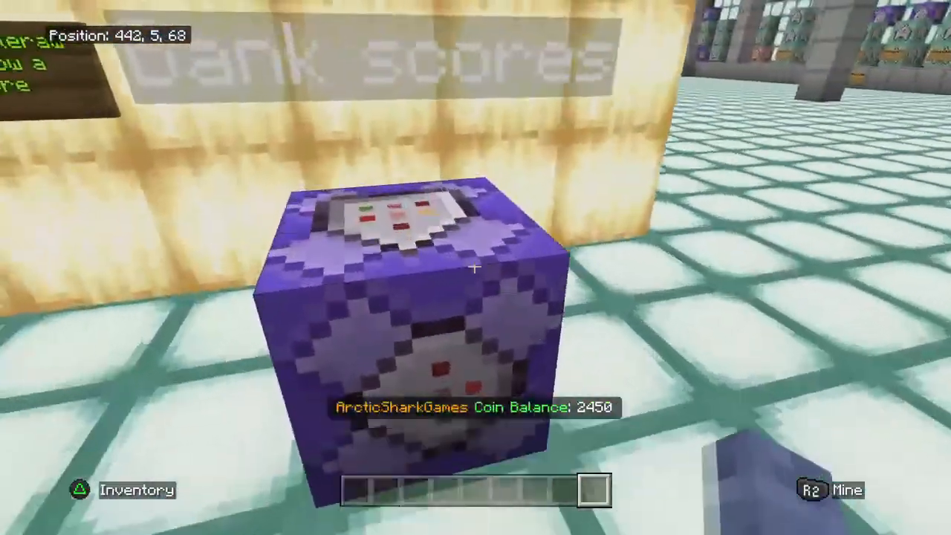